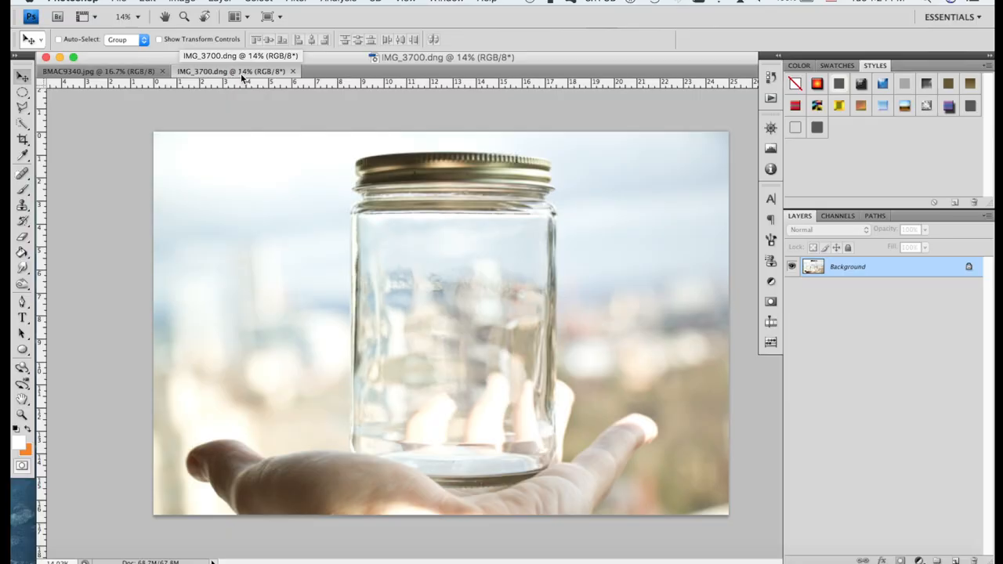
# Step: Switch between the jar and dancer photo documents, ending on the dancer photo
pyautogui.click(100, 72)
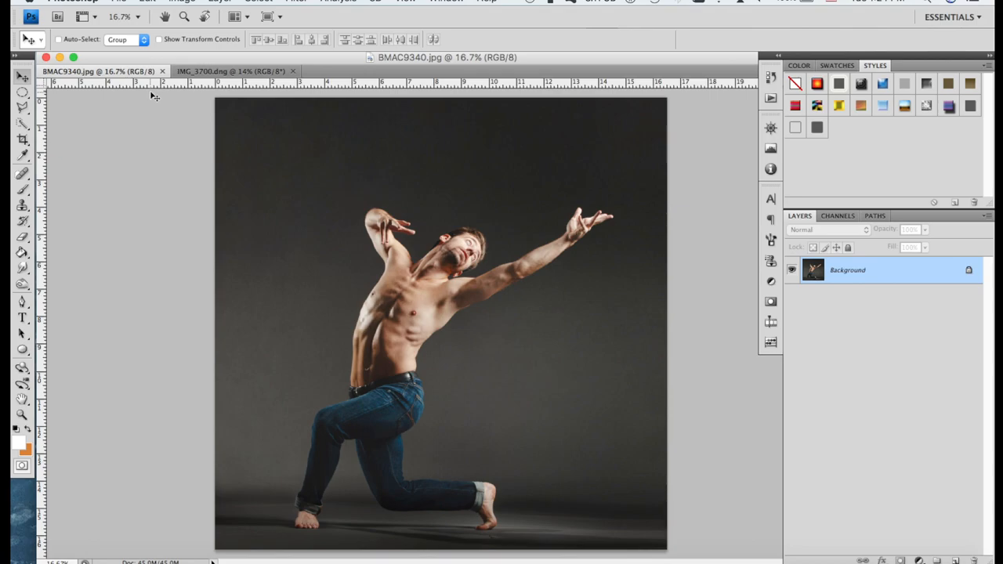
pyautogui.click(234, 69)
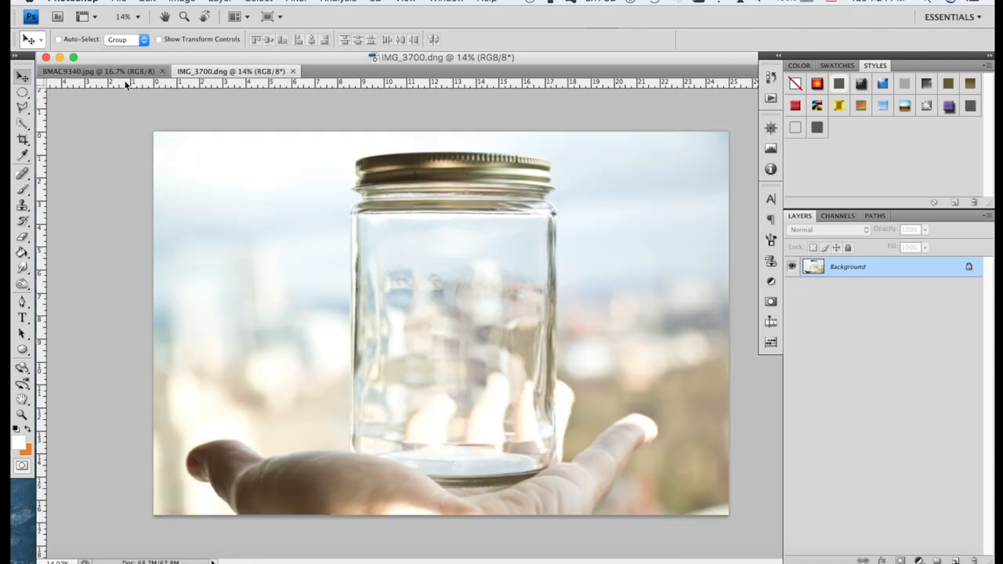
pyautogui.click(94, 70)
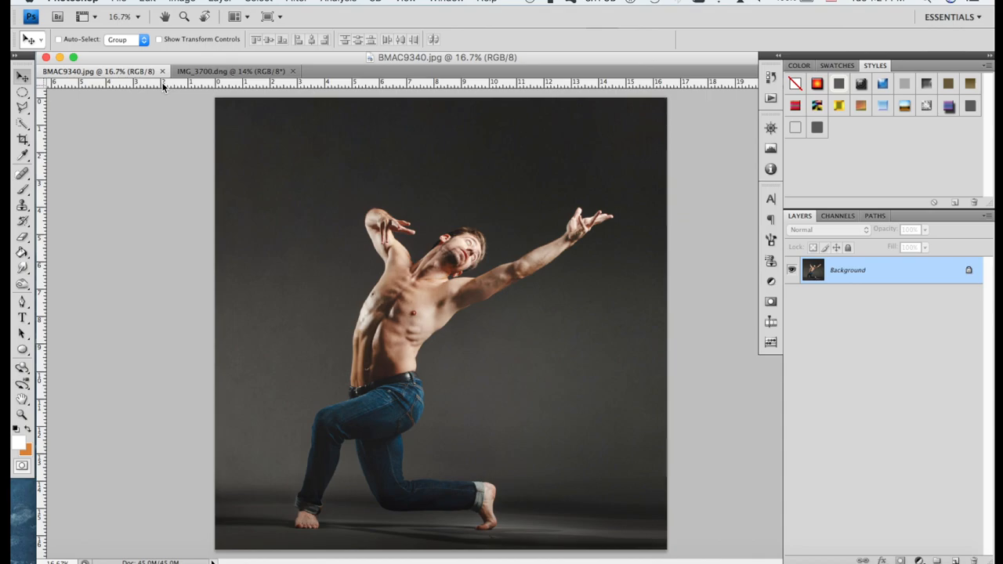
# Step: Duplicate the dancer photo with Cmd+J and quick-select the grey backdrop around him
pyautogui.press('cmd+j')
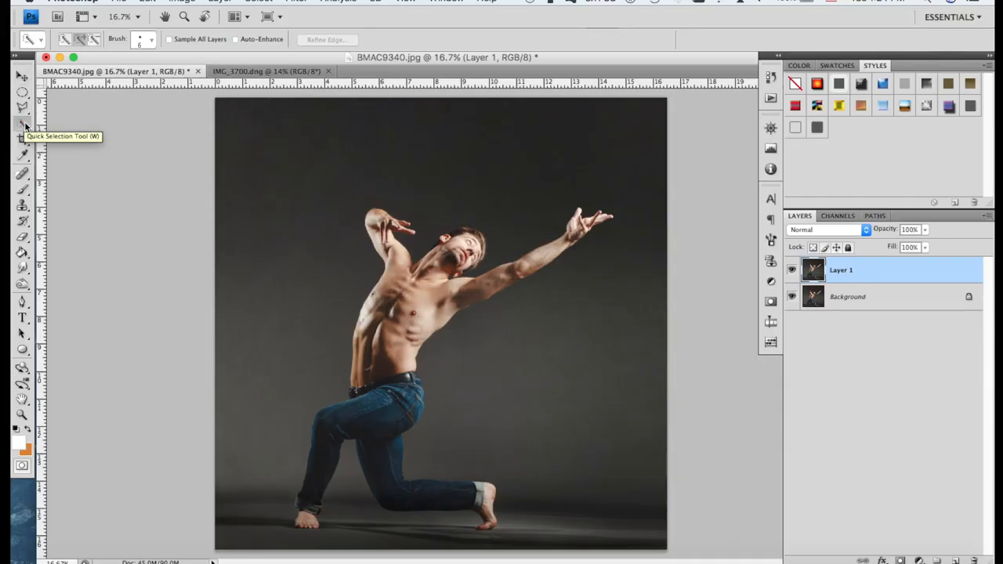
pyautogui.moveTo(360, 164); pyautogui.dragTo(290, 239)
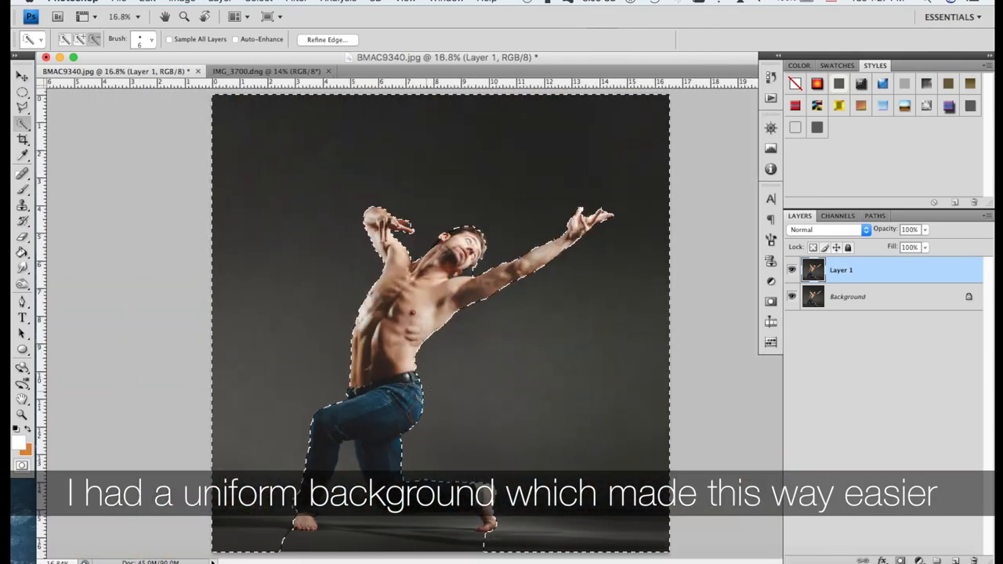
# Step: Refine the selection edge with Smooth about 83 and Feather about 9.7 px, then apply it
pyautogui.click(326, 40)
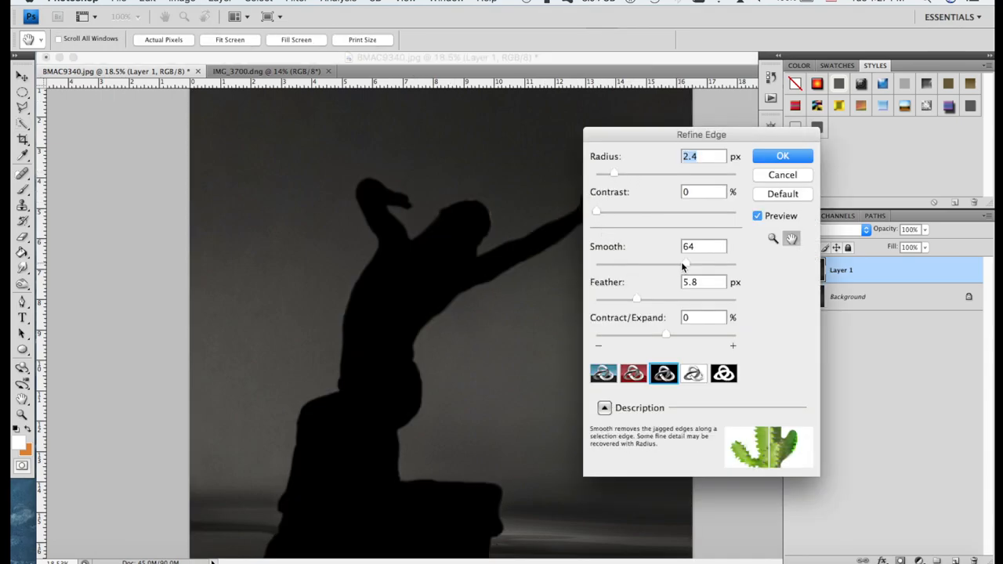
pyautogui.moveTo(683, 265); pyautogui.dragTo(713, 265)
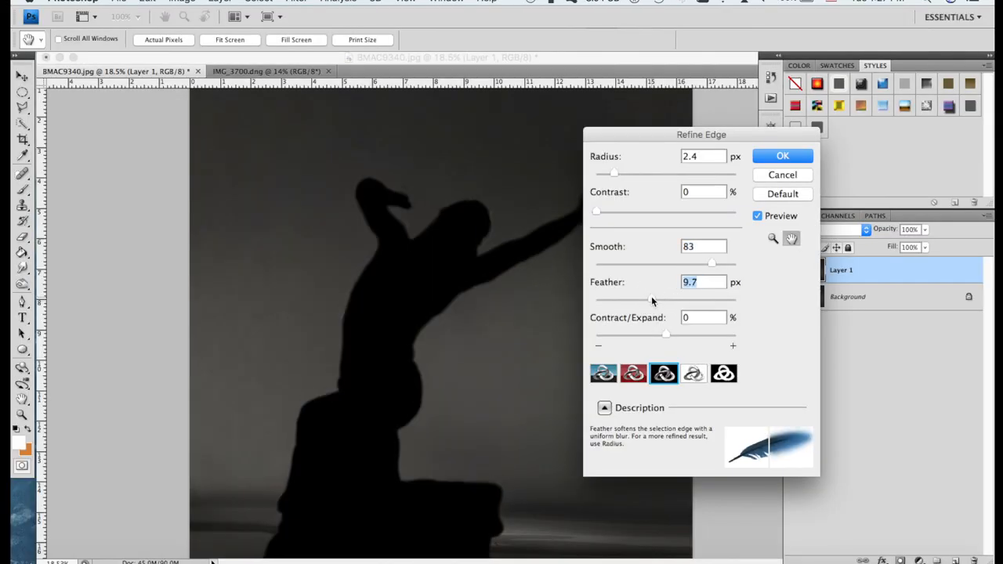
pyautogui.click(782, 155)
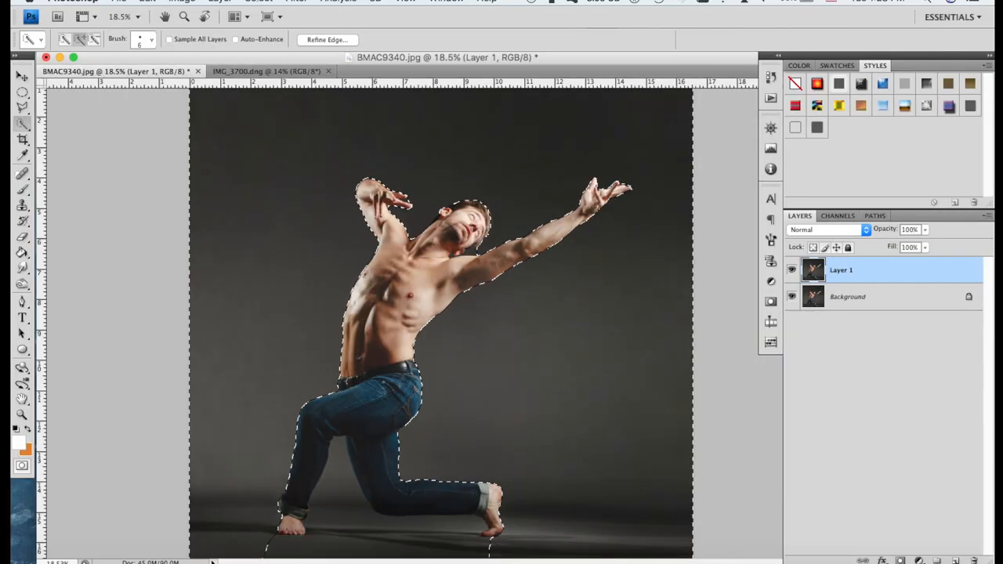
# Step: Invert the selection onto the dancer, copy him, and switch to the jar photo
pyautogui.click(259, 3)
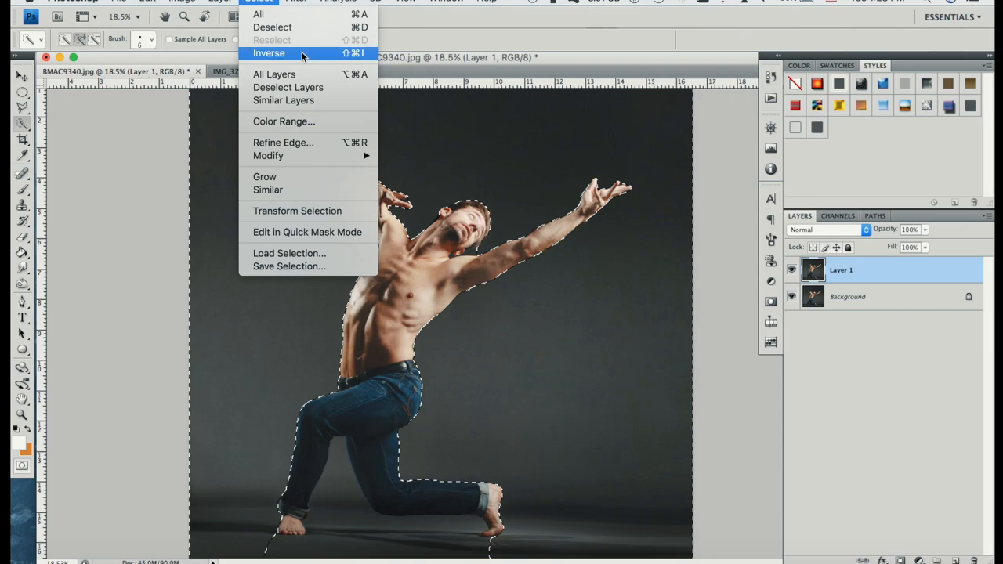
pyautogui.click(268, 53)
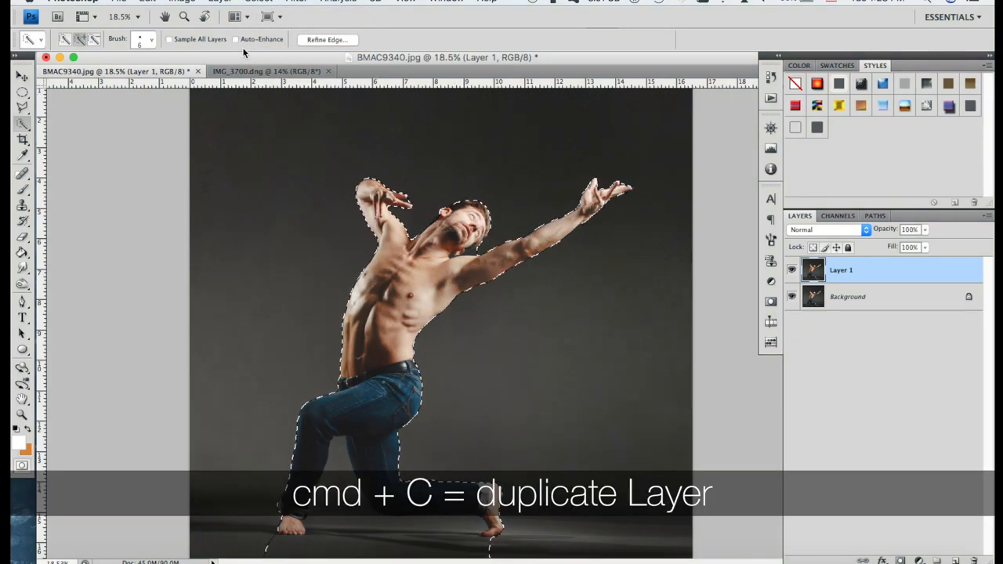
pyautogui.click(269, 71)
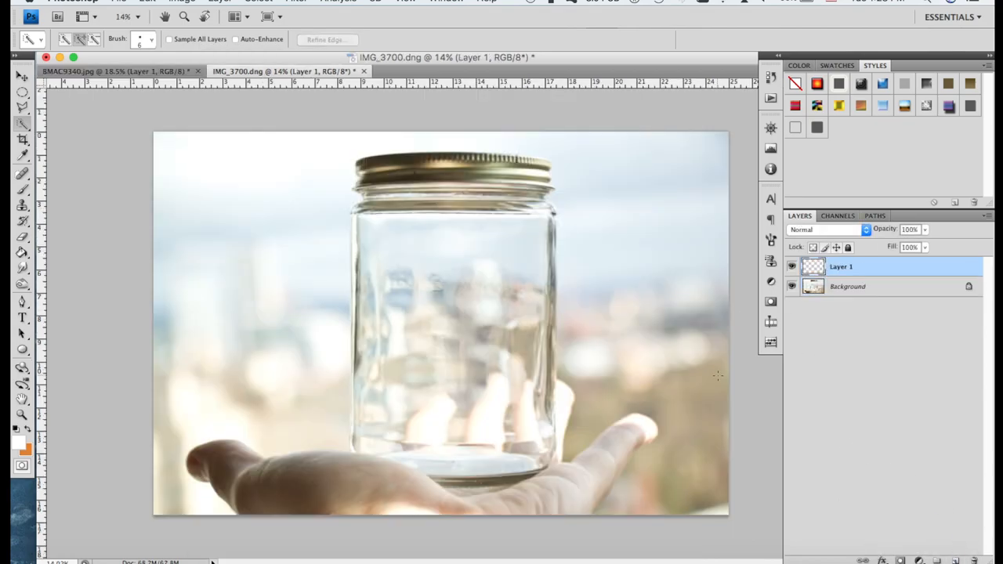
# Step: Paste the dancer into the jar photo, accept colour conversion, and delete the grey floor patch
pyautogui.press('cmd+v')
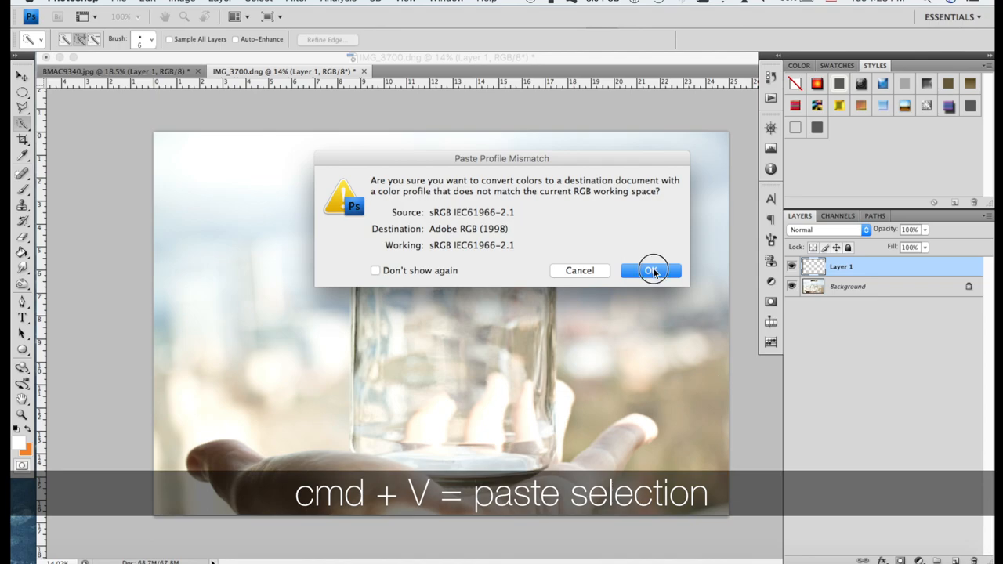
pyautogui.click(652, 270)
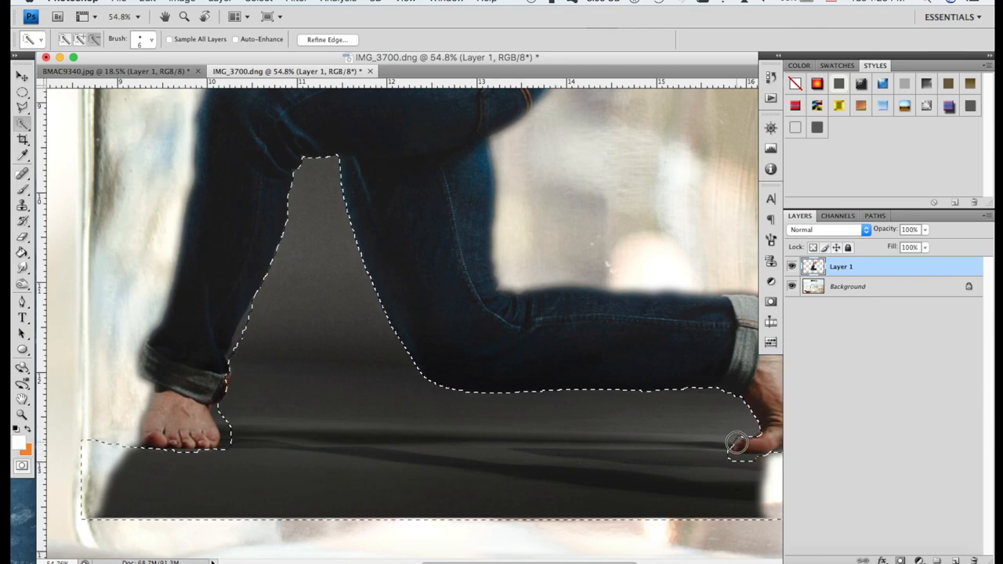
pyautogui.press('Delete')
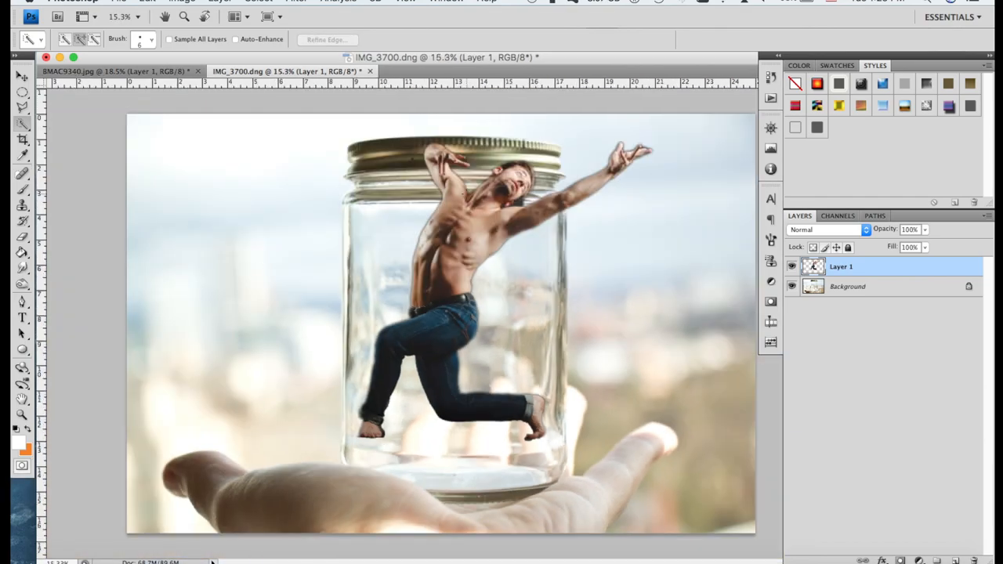
# Step: Free Transform the dancer, Shift-dragging the corner inward until he sits inside the jar
pyautogui.press('cmd+t')
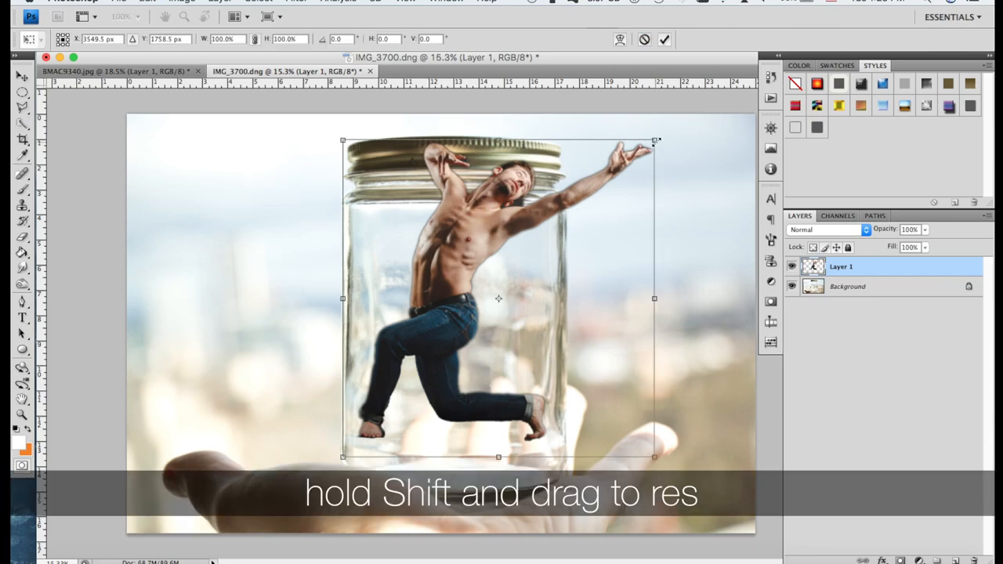
pyautogui.moveTo(655, 141); pyautogui.dragTo(615, 186)
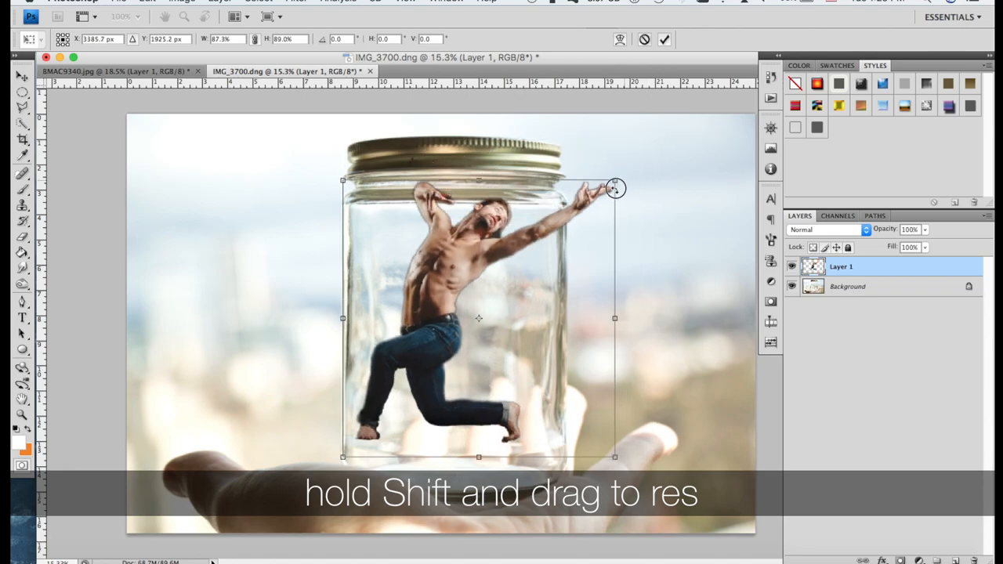
pyautogui.moveTo(614, 186); pyautogui.dragTo(561, 238)
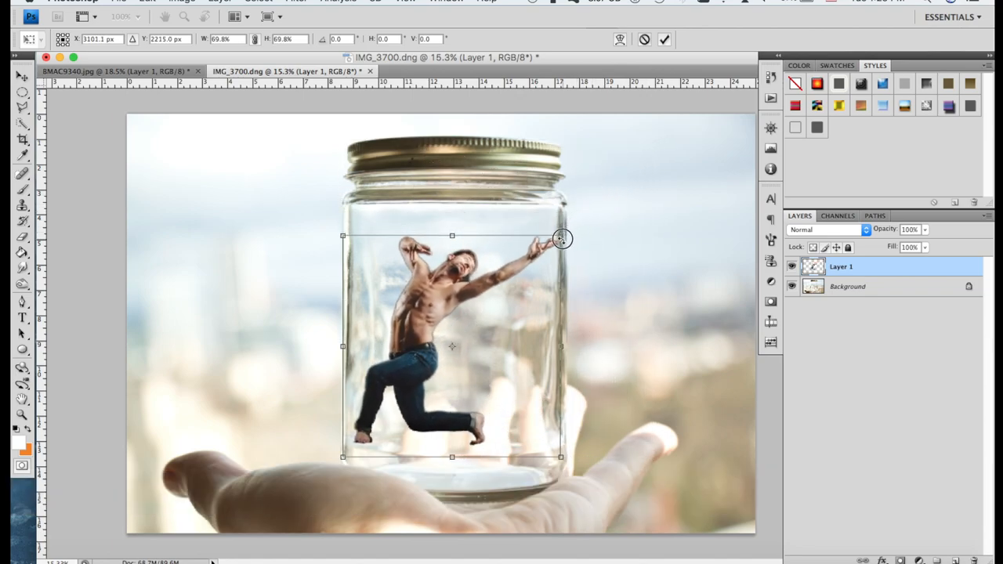
pyautogui.moveTo(563, 238); pyautogui.dragTo(539, 260)
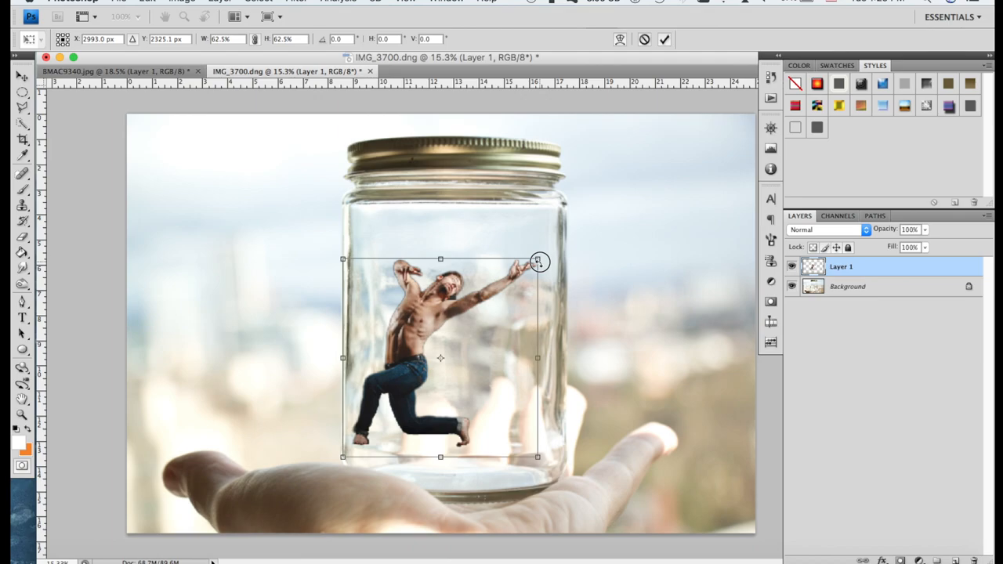
pyautogui.moveTo(539, 260); pyautogui.dragTo(436, 288)
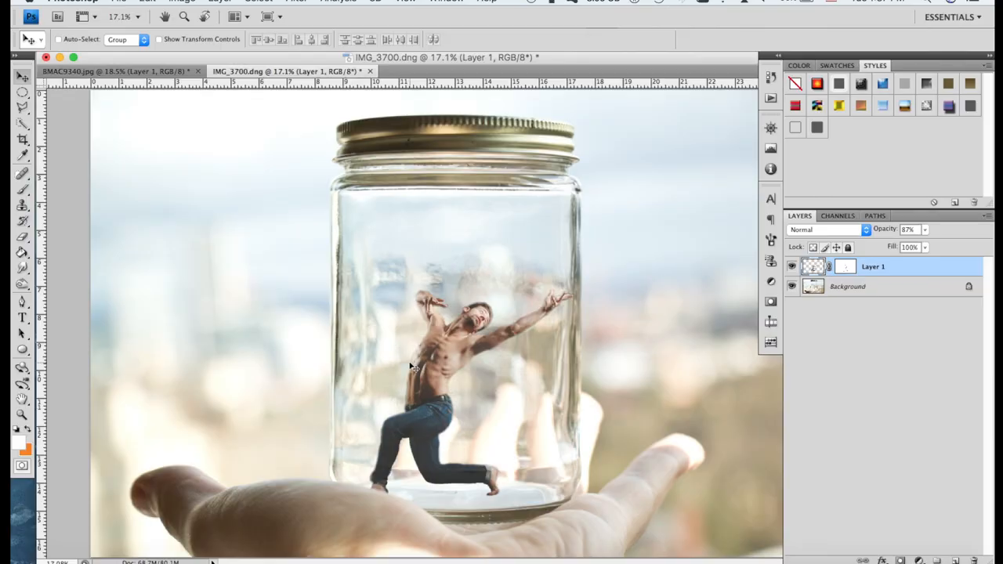
pyautogui.moveTo(583, 313)
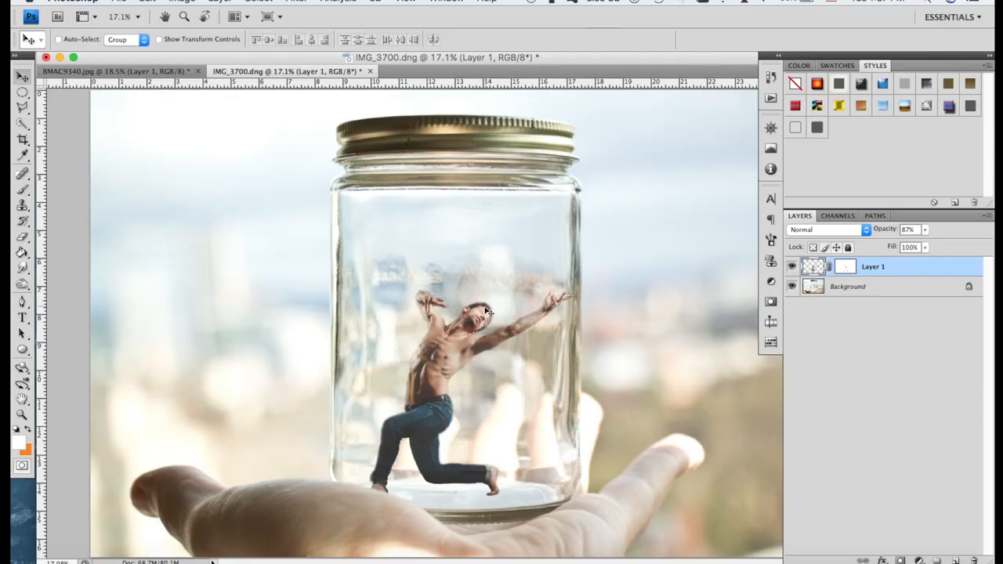
pyautogui.moveTo(497, 268)
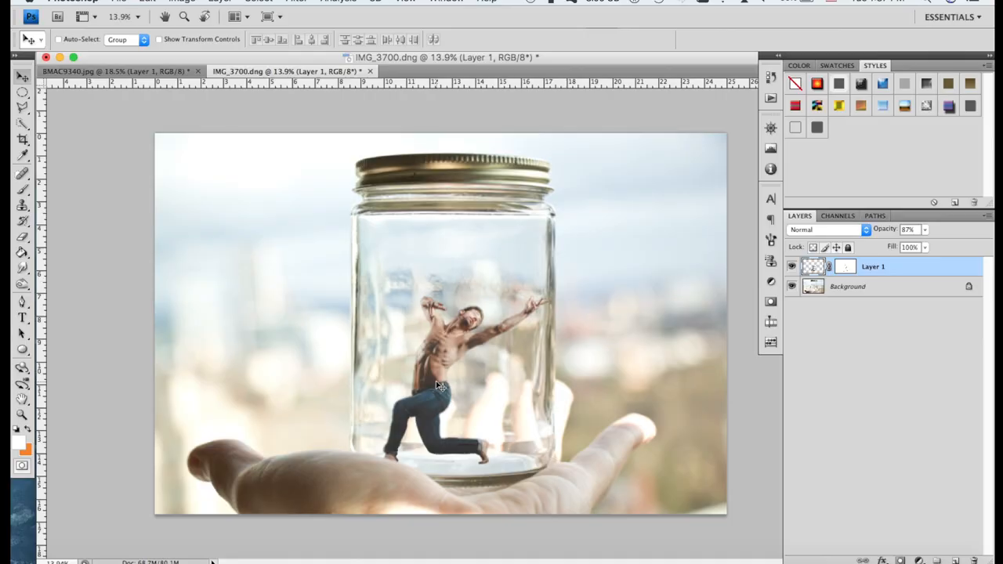
pyautogui.moveTo(297, 199)
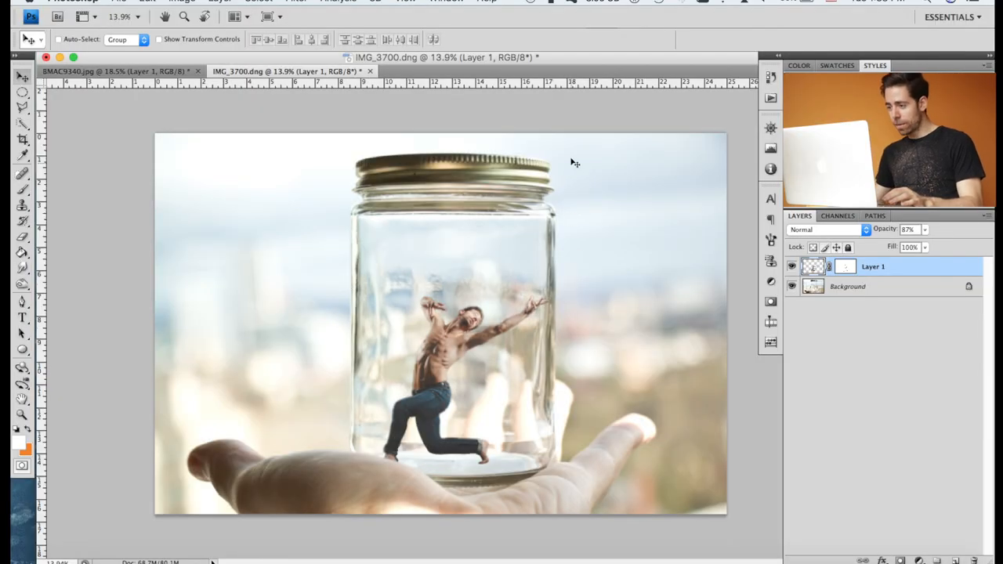
pyautogui.moveTo(592, 205)
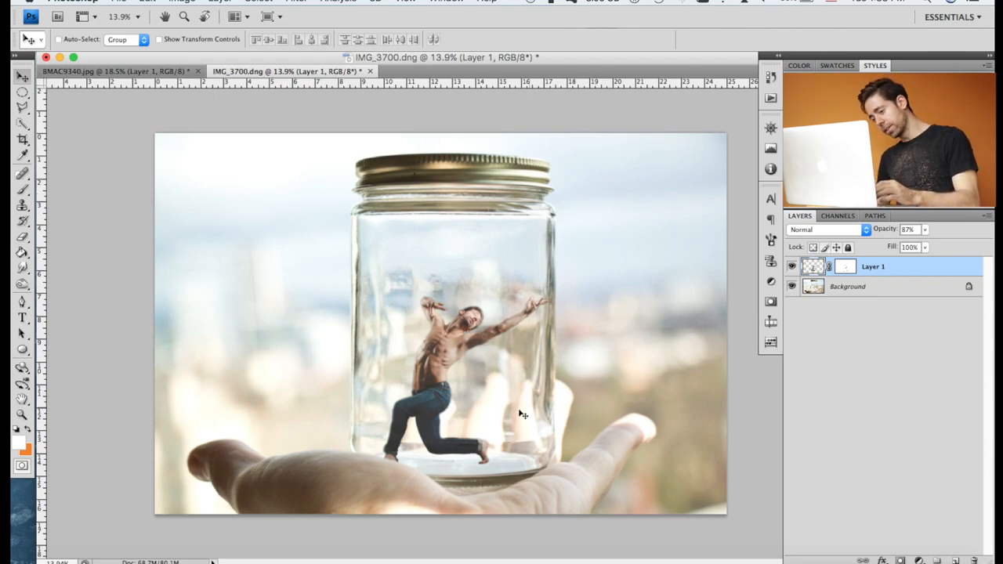
pyautogui.moveTo(555, 258)
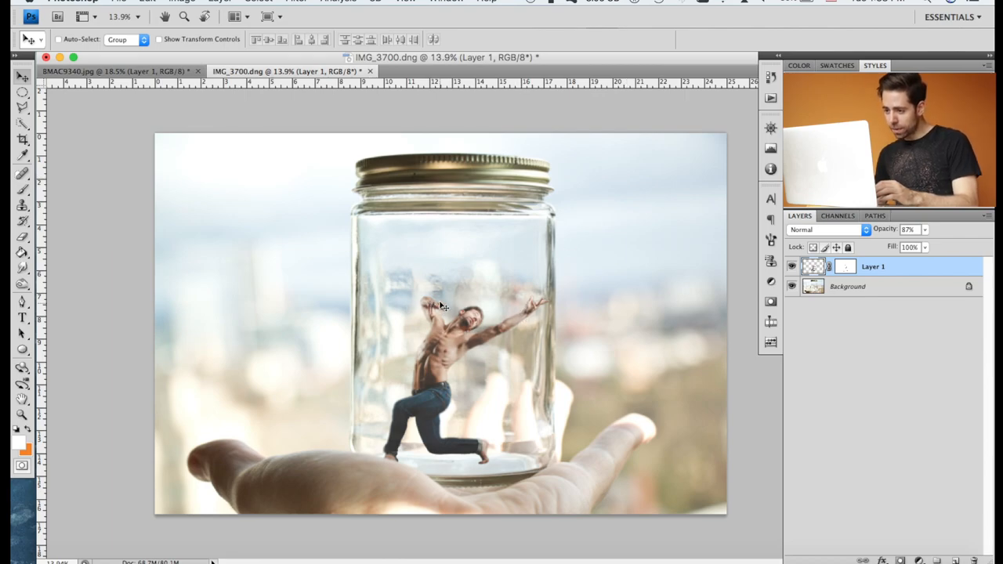
pyautogui.moveTo(500, 340)
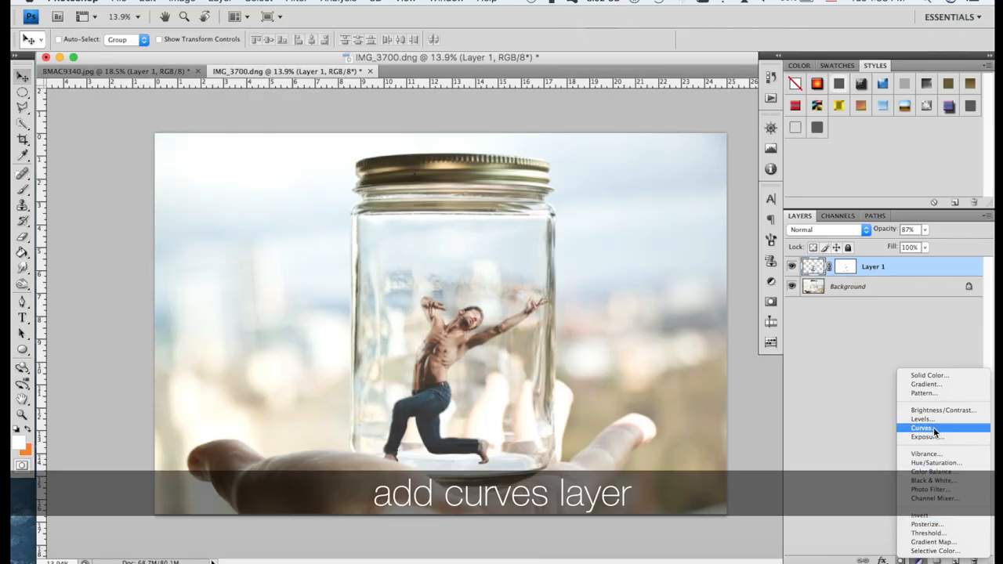
# Step: Add a Curves layer, fix the highlight point and pull a shadow point down to darken shadows
pyautogui.click(922, 426)
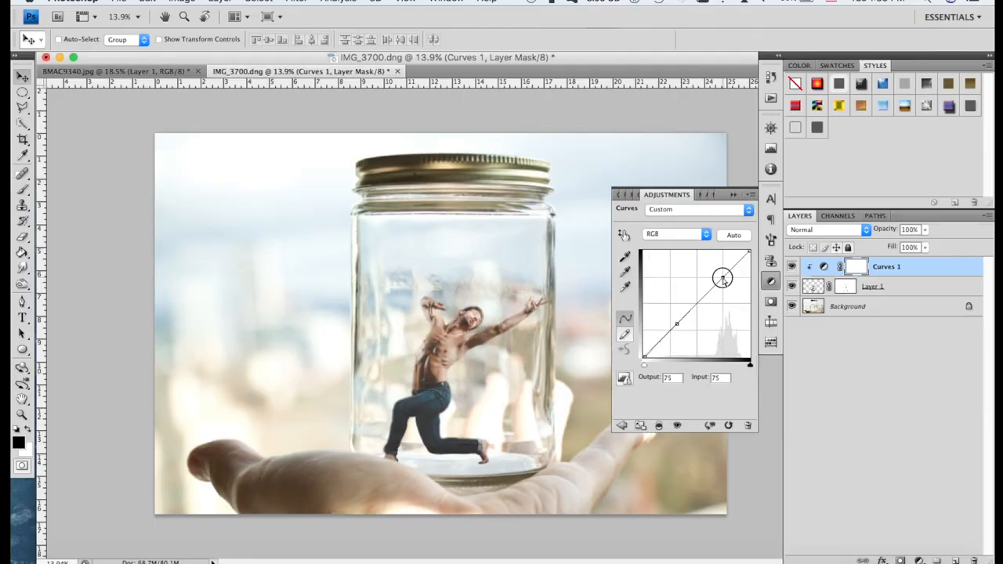
pyautogui.moveTo(721, 279); pyautogui.dragTo(724, 280)
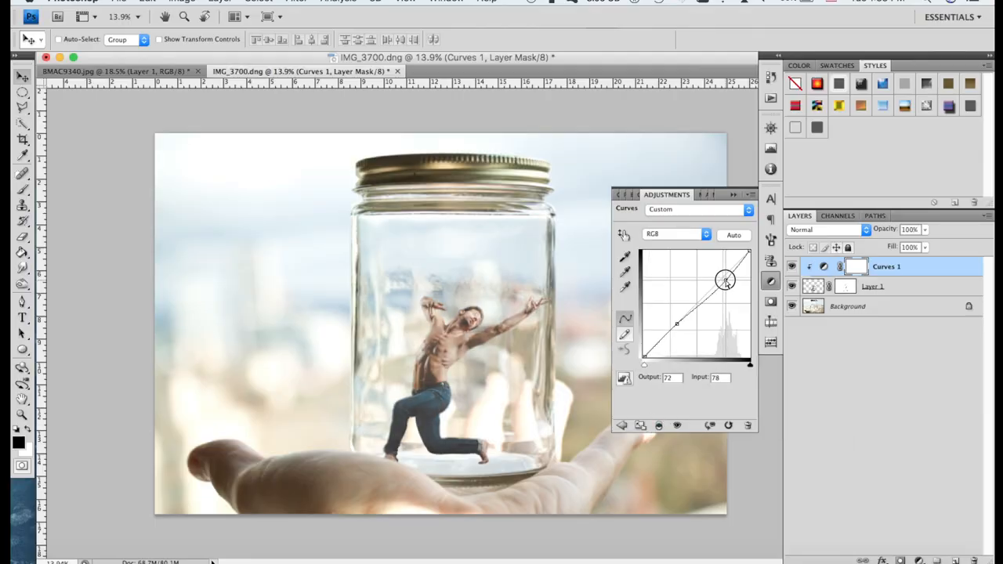
pyautogui.moveTo(724, 279); pyautogui.dragTo(724, 279)
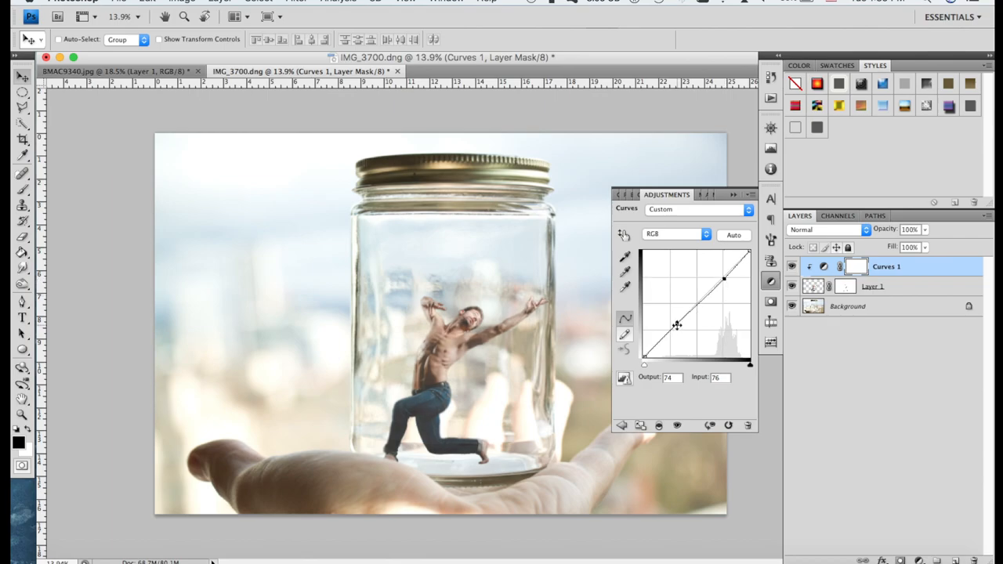
pyautogui.moveTo(677, 324); pyautogui.dragTo(673, 327)
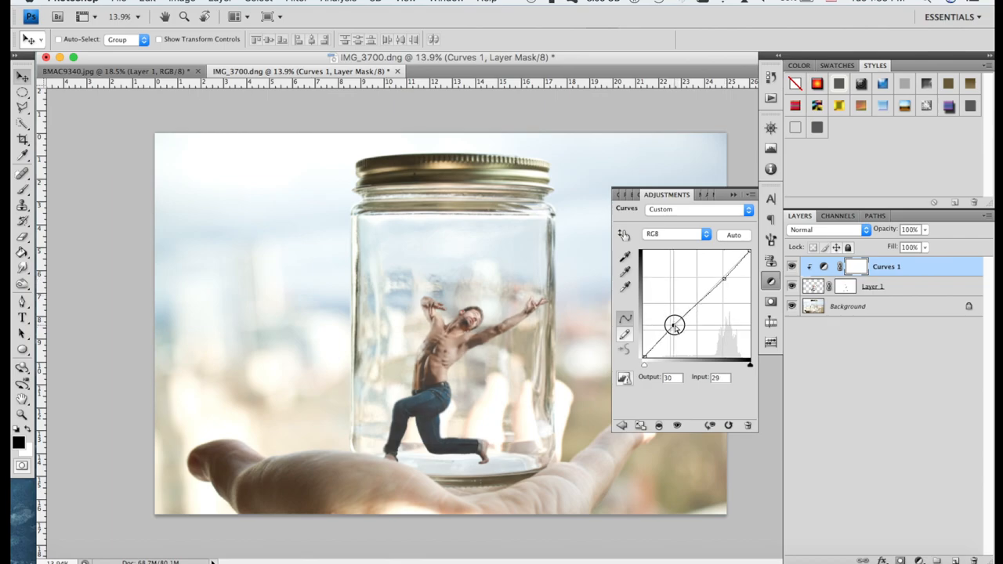
pyautogui.moveTo(676, 324); pyautogui.dragTo(673, 331)
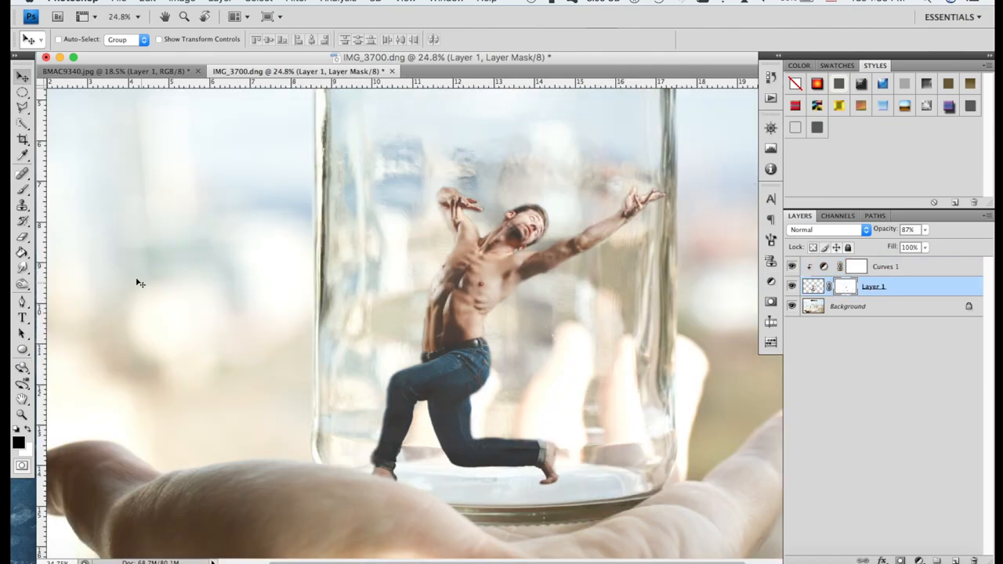
# Step: Target the dancer layer's mask for low-opacity black painting along the jar edges
pyautogui.click(13, 174)
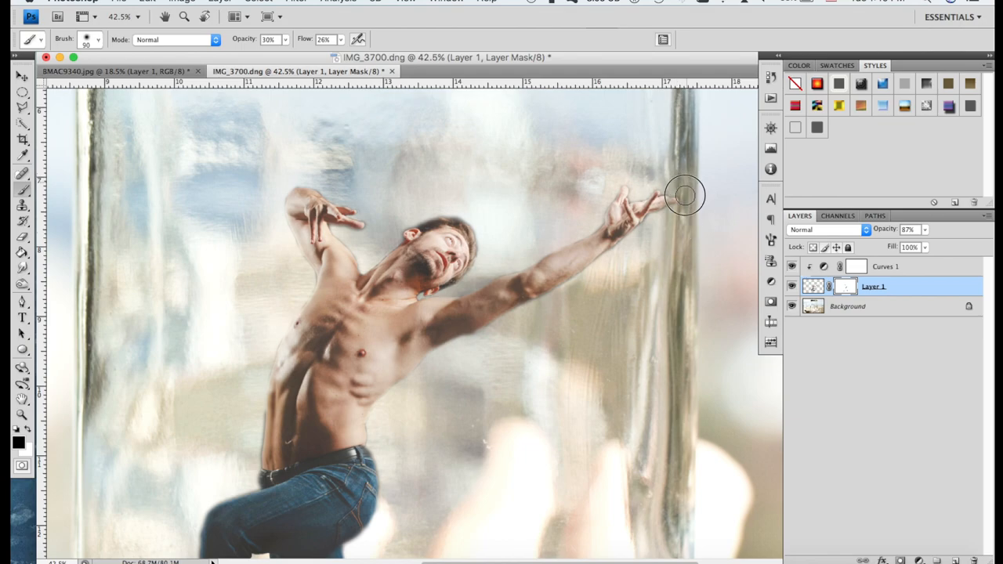
pyautogui.moveTo(677, 174)
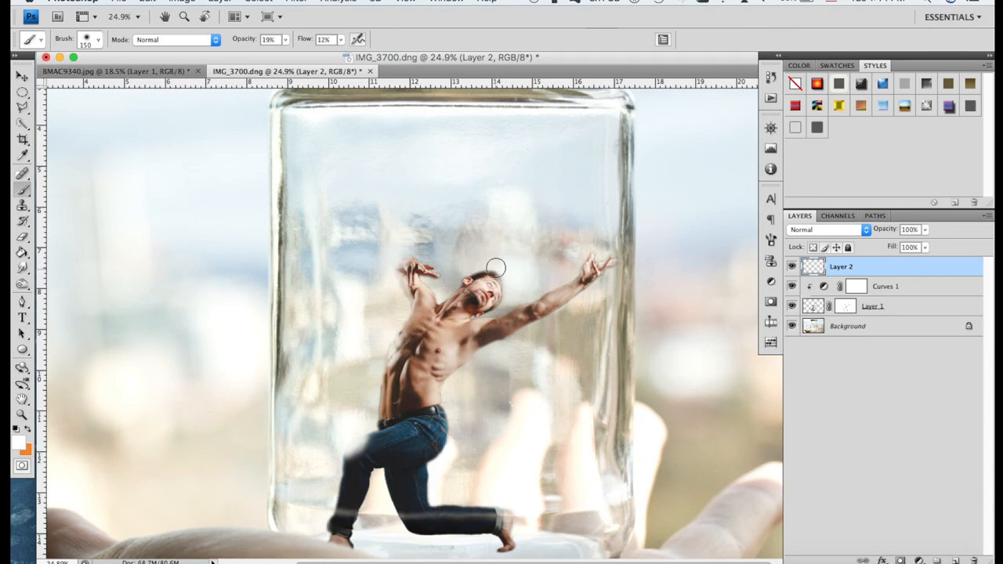
pyautogui.moveTo(499, 266)
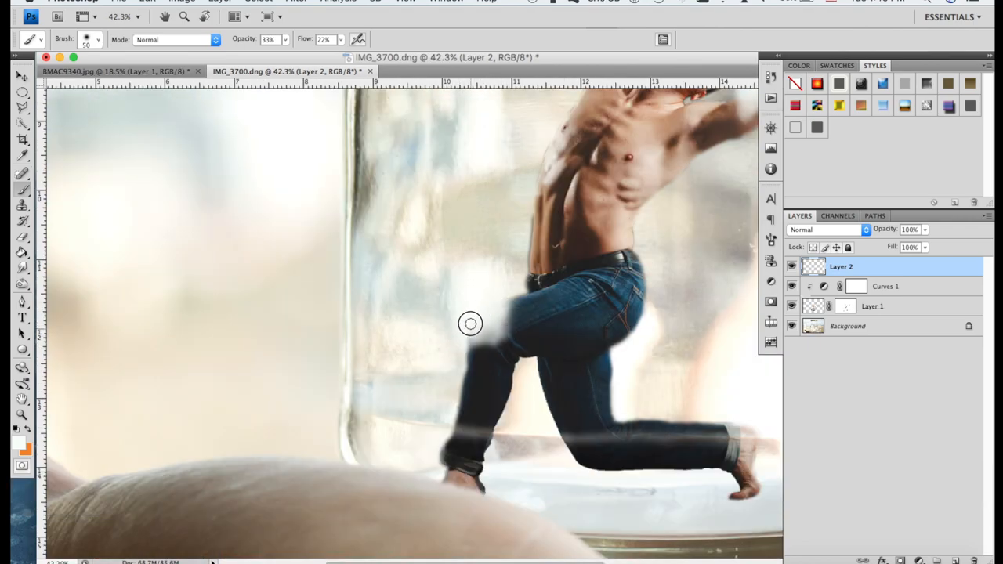
# Step: Dab a soft white glass highlight near the dancer's leg on the new layer
pyautogui.click(97, 40)
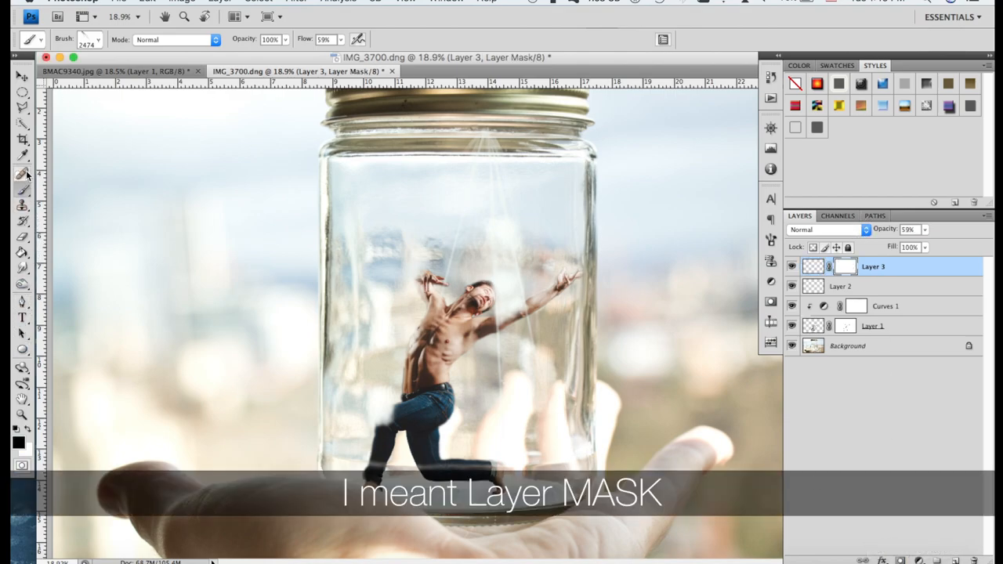
# Step: Paint on the 59%-opacity reflections layer's mask to hide part of the extra reflections
pyautogui.click(97, 41)
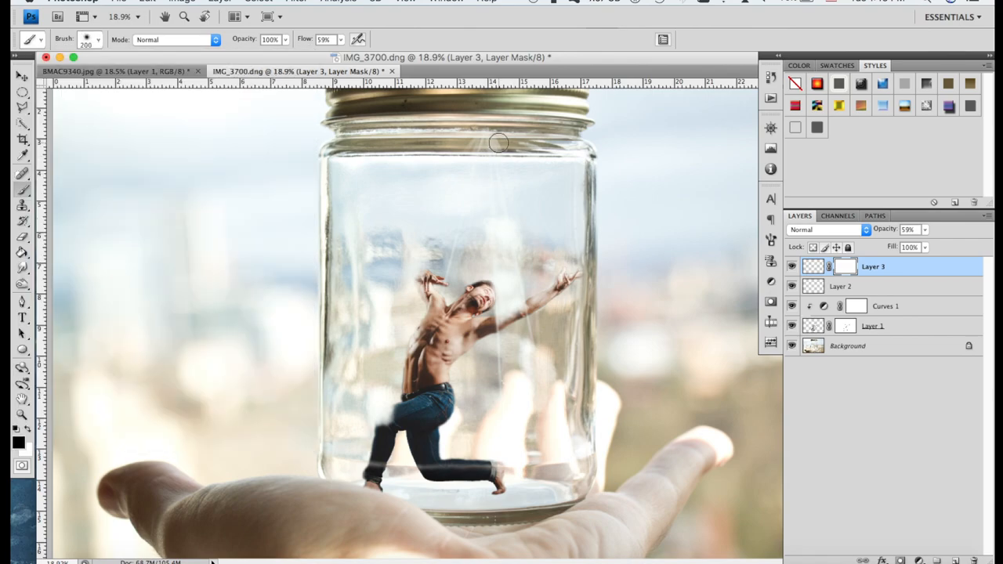
pyautogui.moveTo(490, 150)
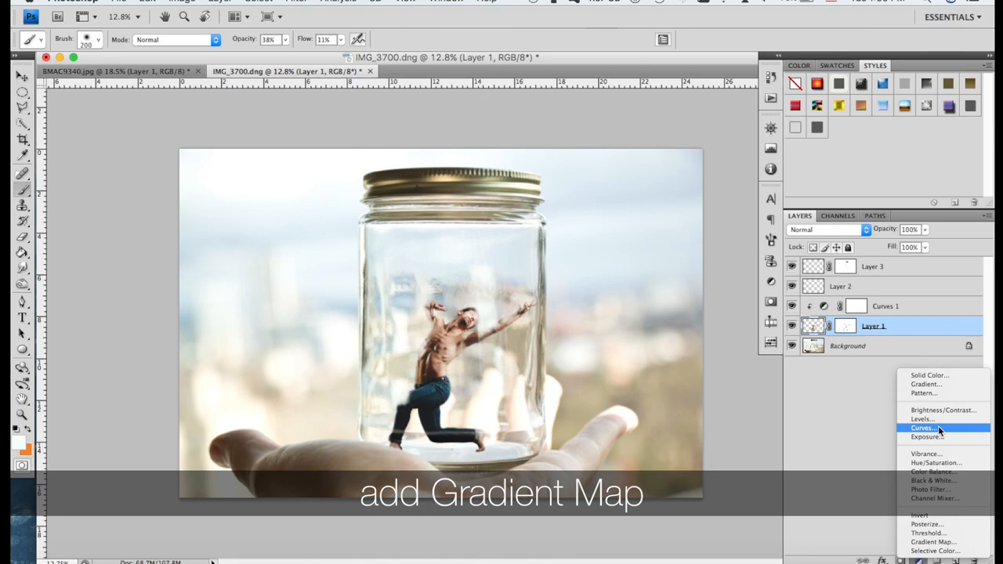
# Step: Add a Gradient Map adjustment over the dancer using the Black, White preset
pyautogui.click(933, 541)
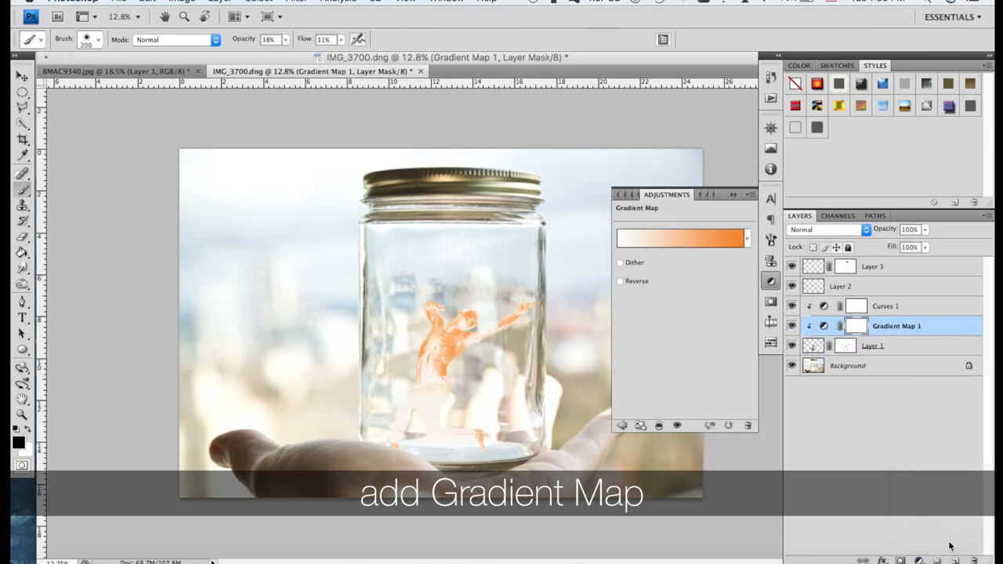
pyautogui.click(682, 238)
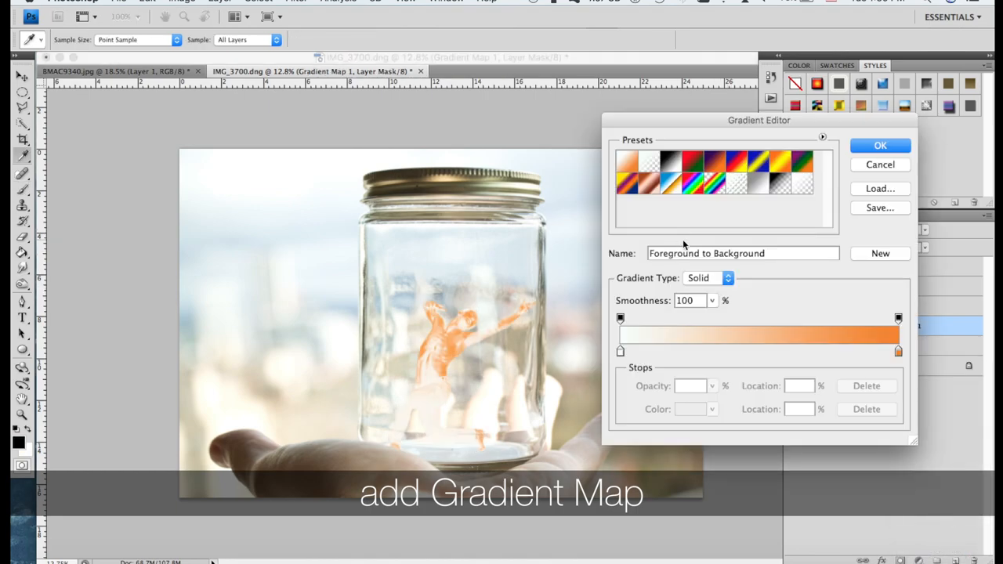
pyautogui.click(643, 162)
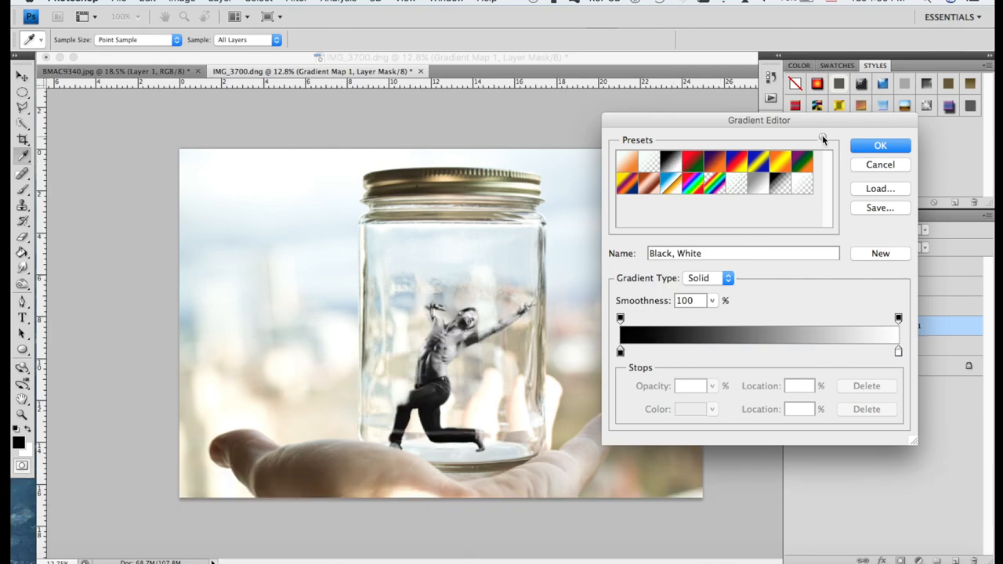
pyautogui.click(881, 145)
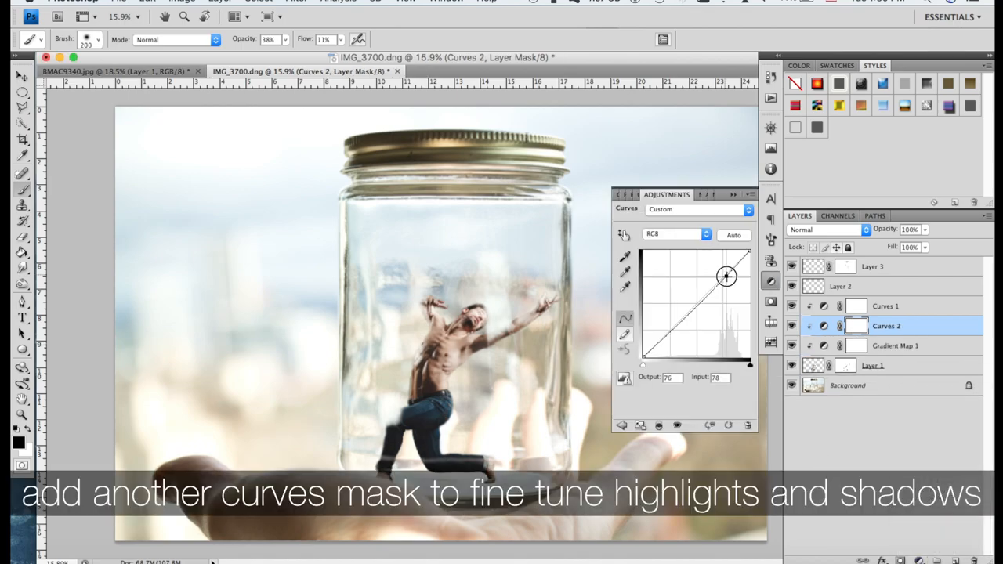
# Step: Pull down the highlight point on the new Curves adjustment above the gradient map
pyautogui.moveTo(726, 276); pyautogui.dragTo(662, 339)
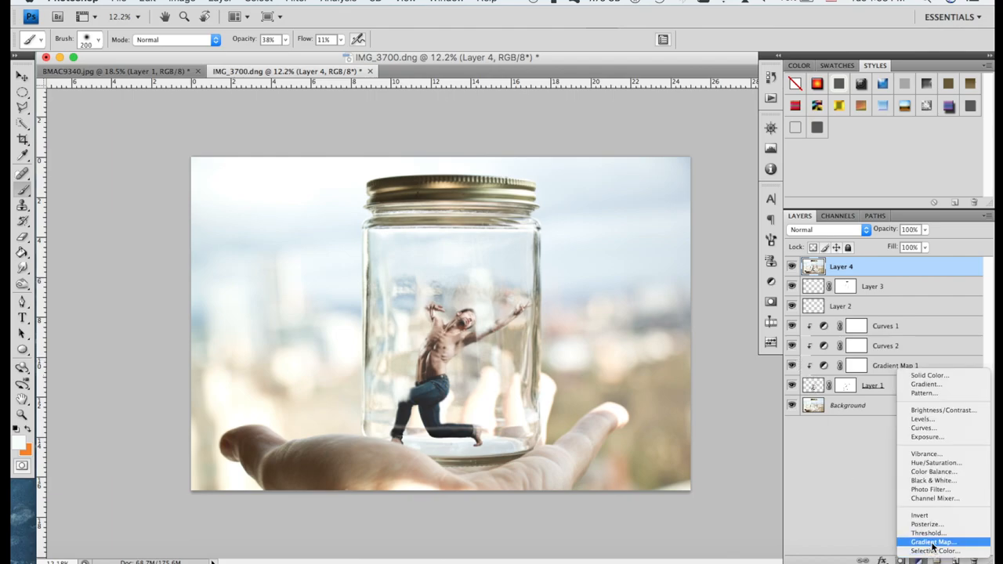
# Step: Add a Gradient Map adjustment above the merged Layer 4 copy
pyautogui.click(935, 538)
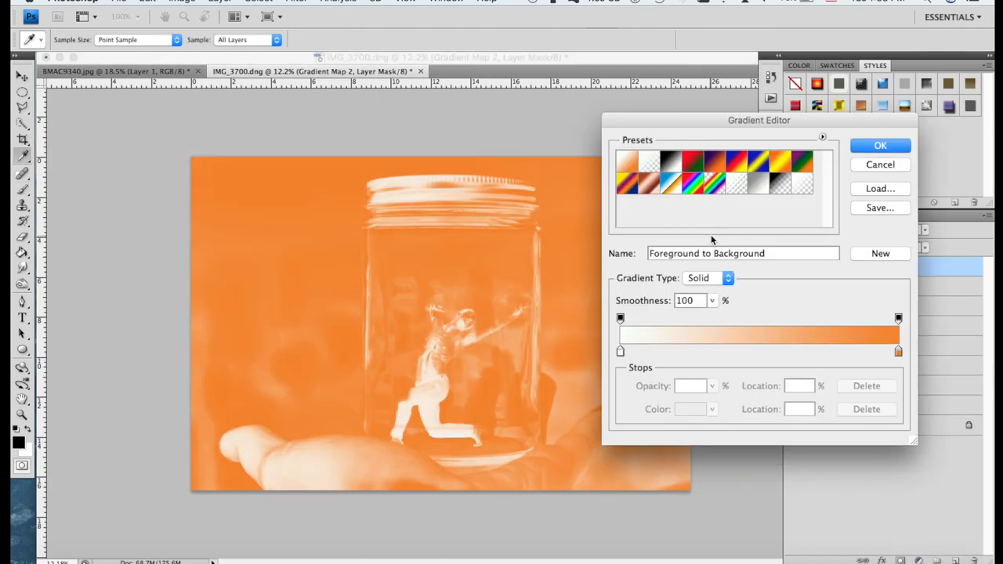